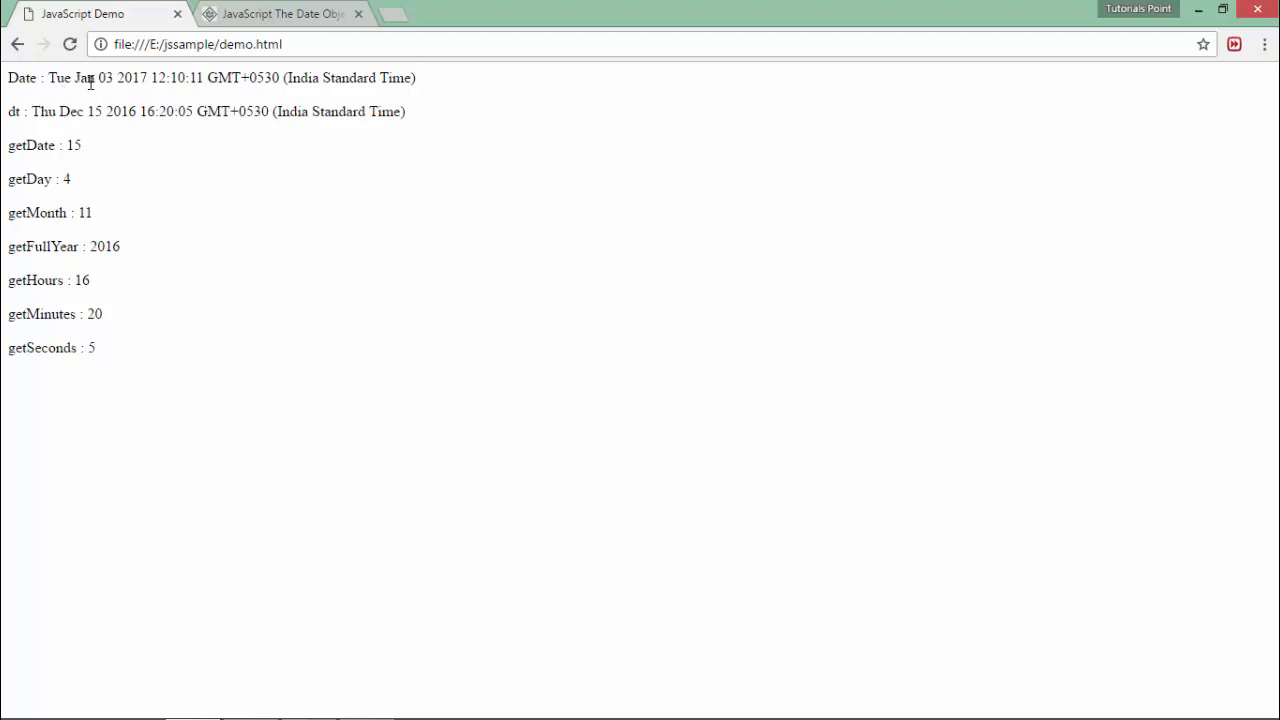
mouse_move(178, 94)
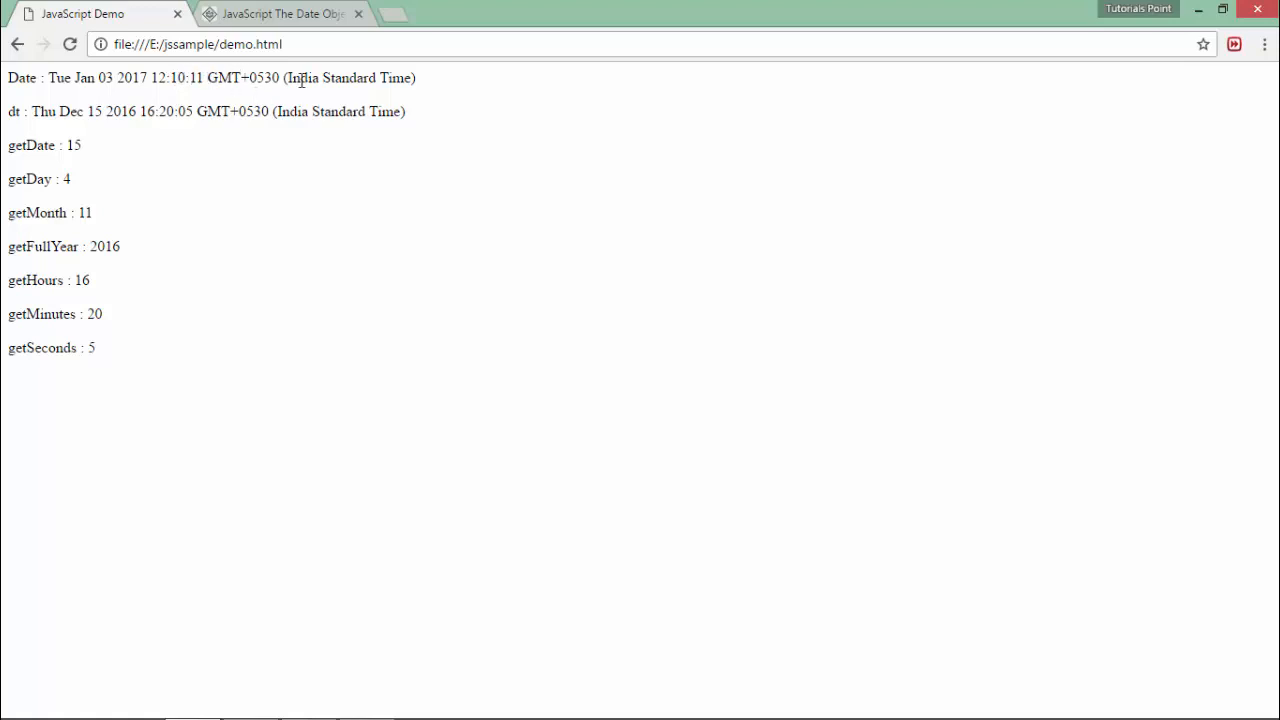
mouse_move(330, 94)
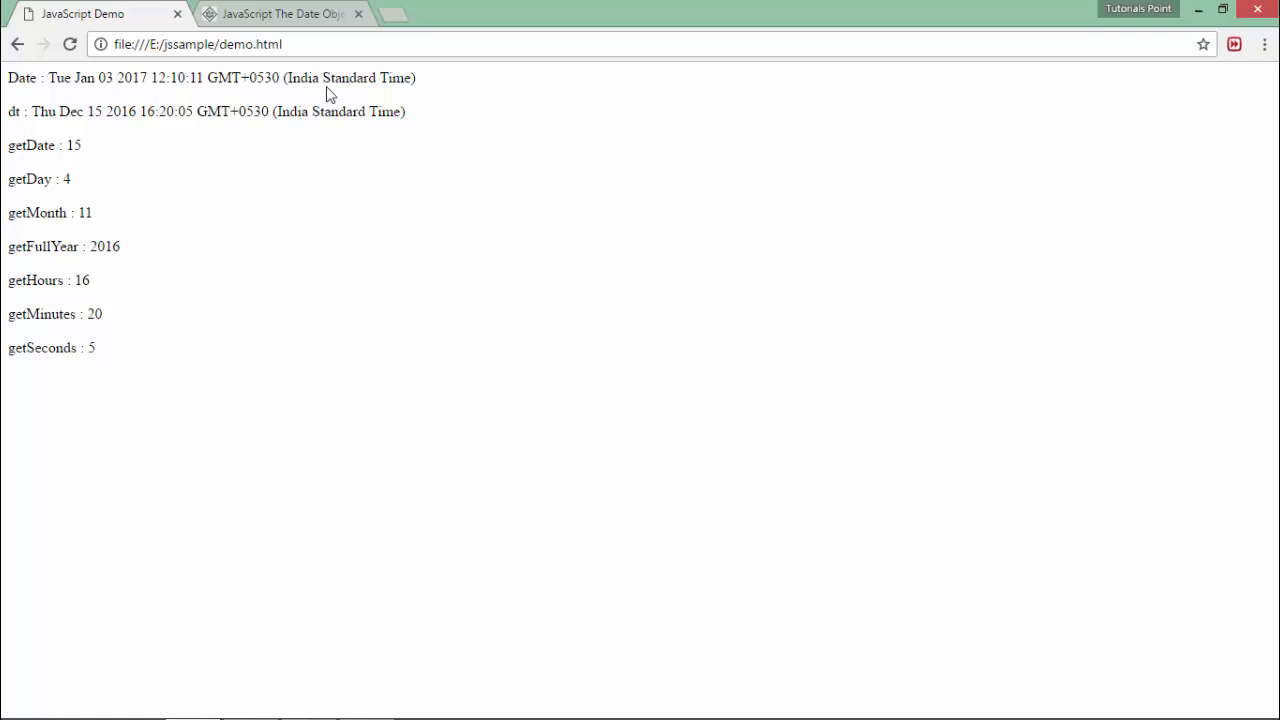
mouse_move(356, 84)
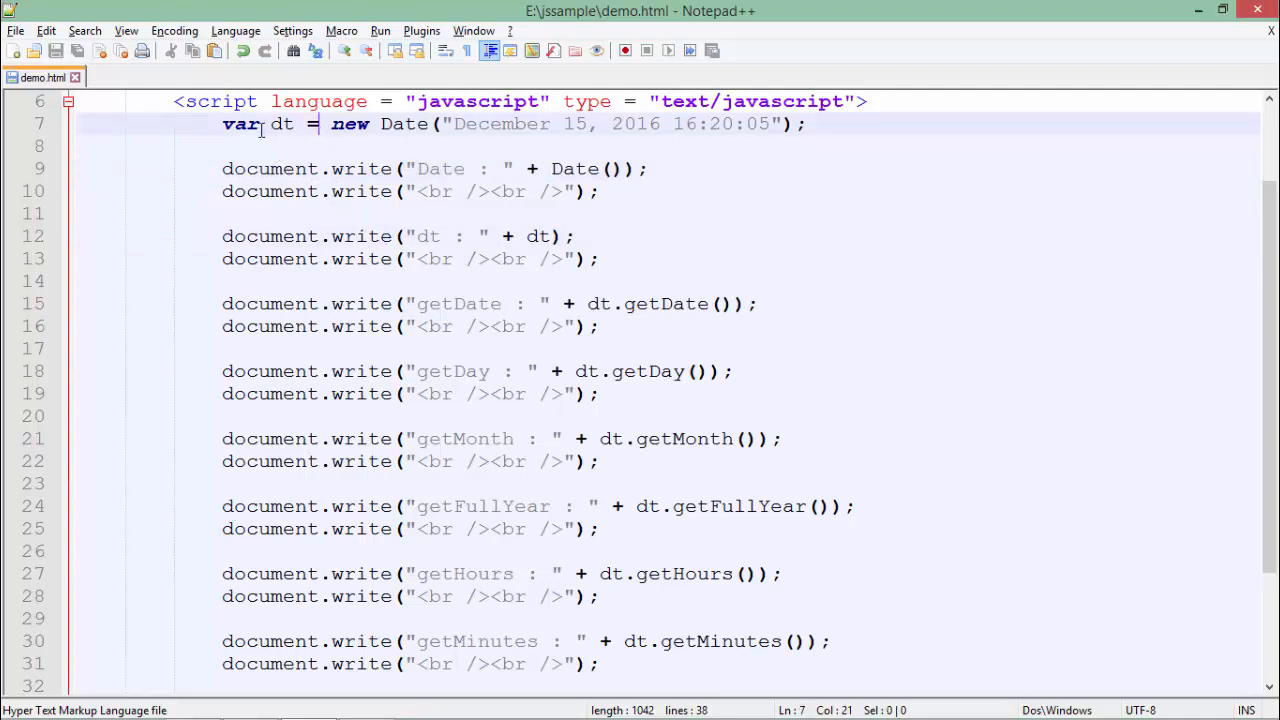
left_click(292, 236)
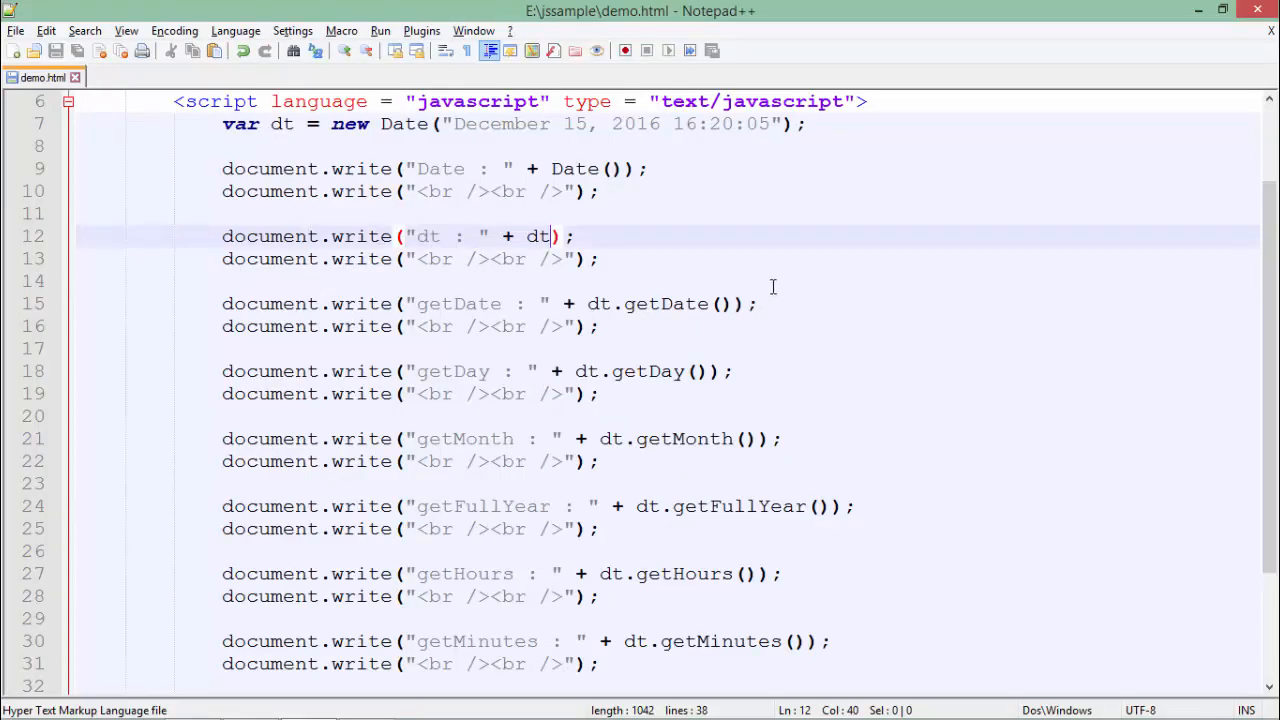
mouse_move(652, 320)
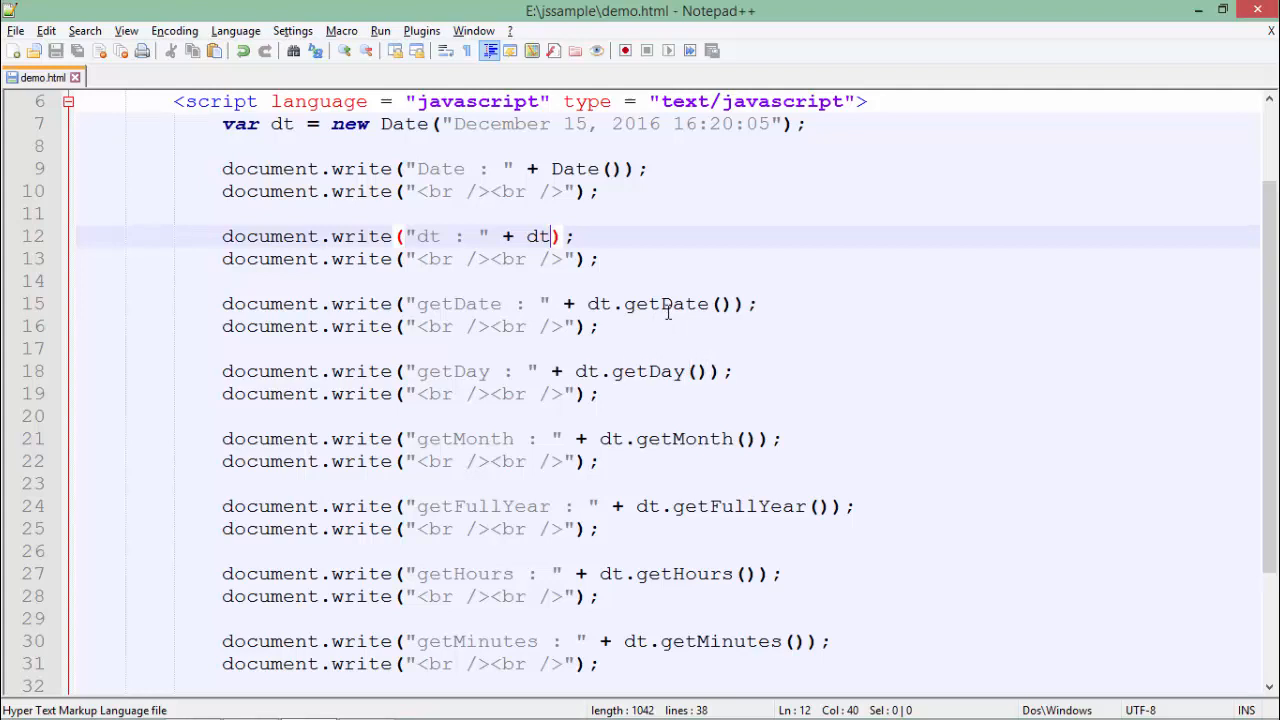
left_click(660, 326)
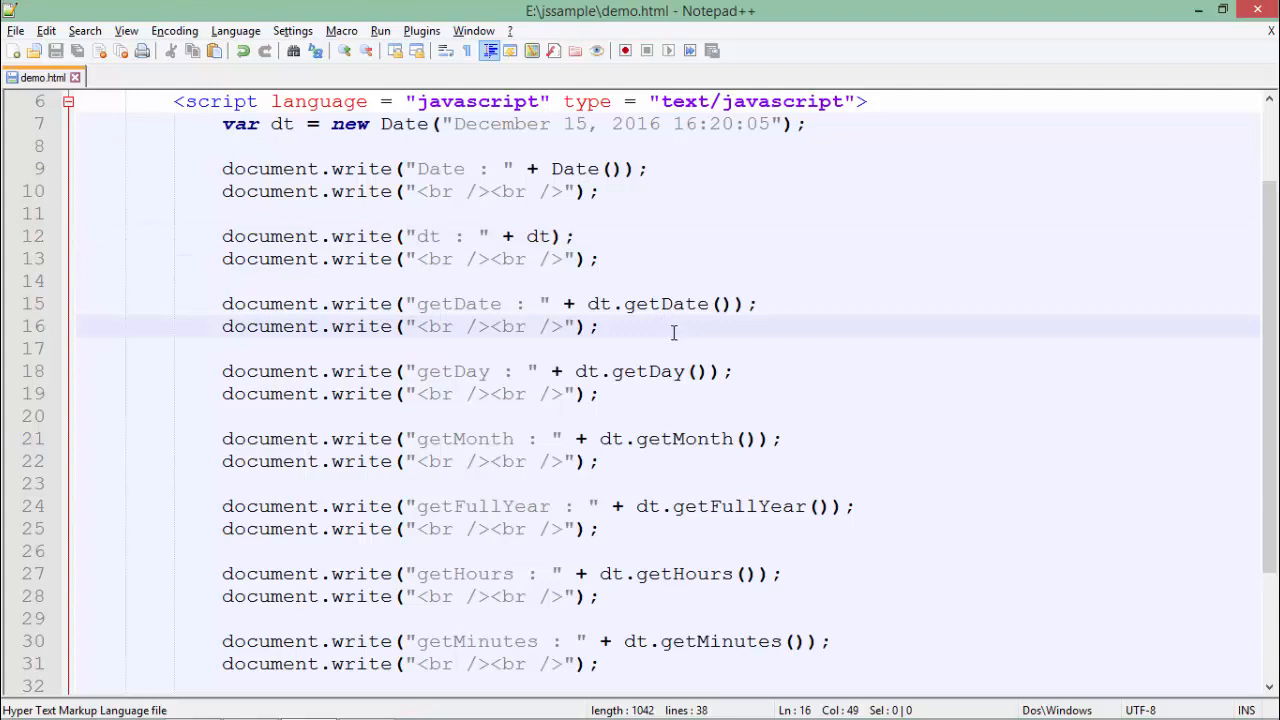
left_click(660, 370)
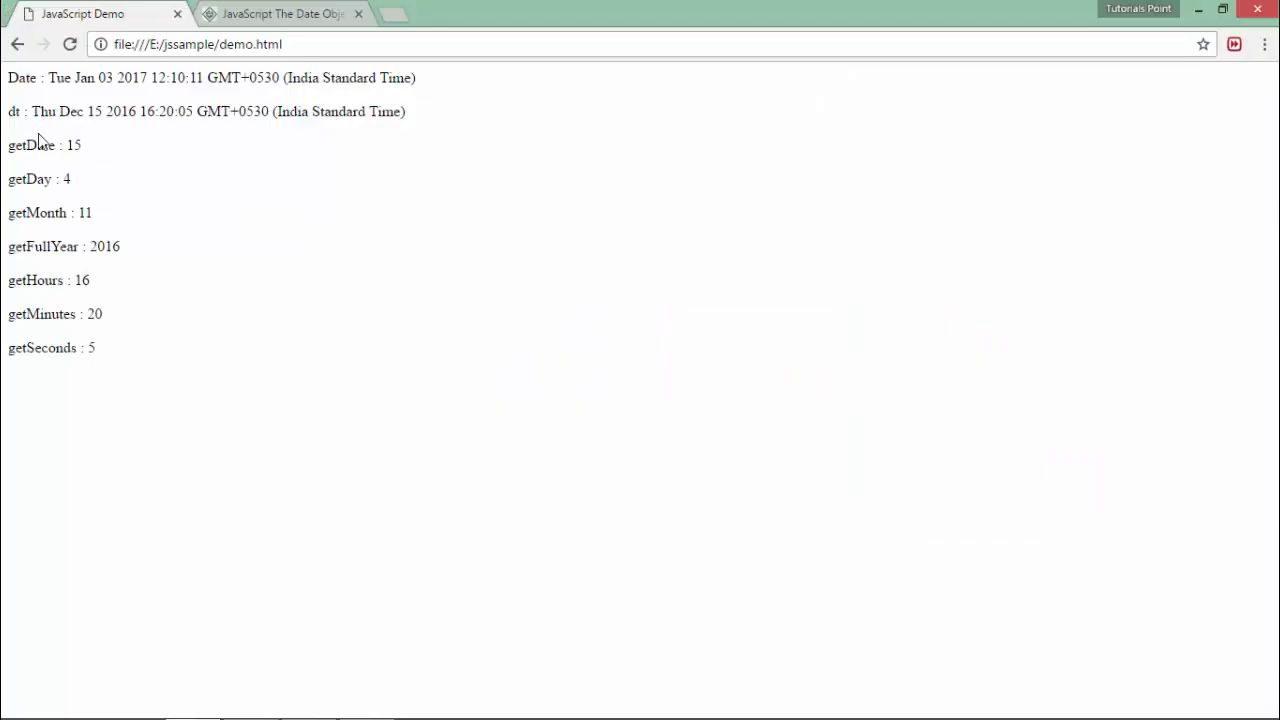
mouse_move(72, 184)
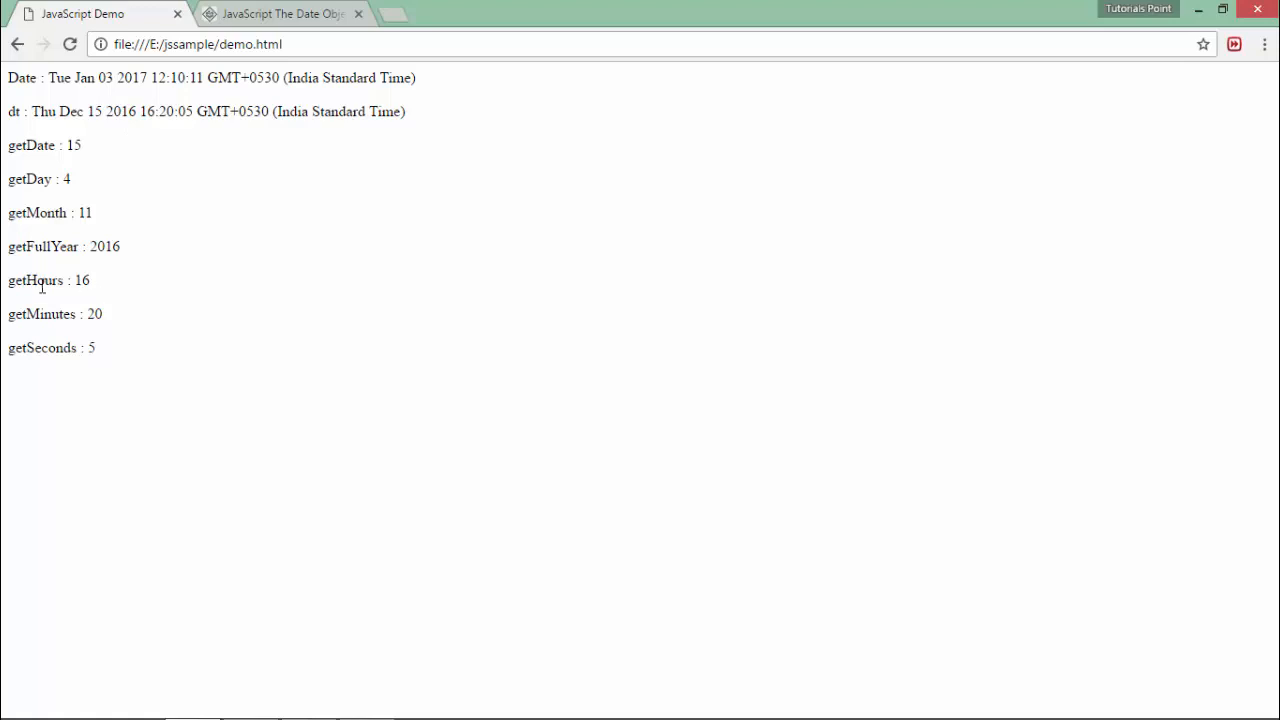
mouse_move(110, 304)
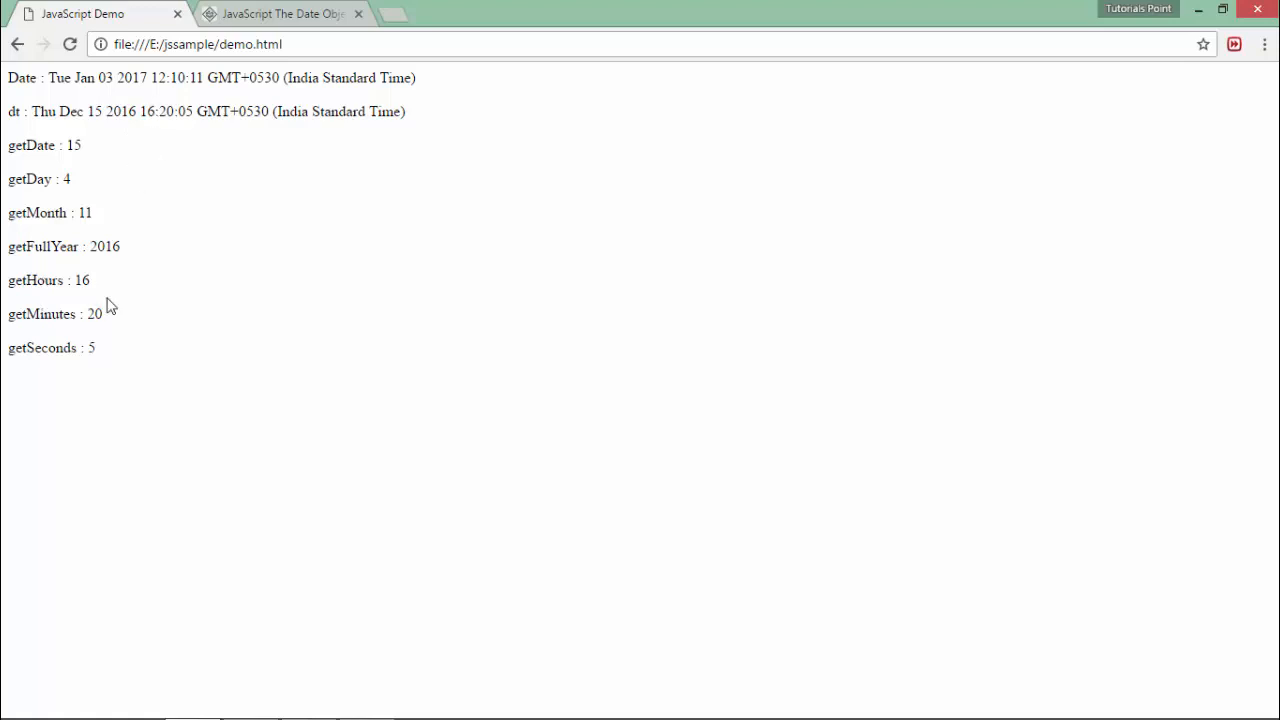
mouse_move(188, 148)
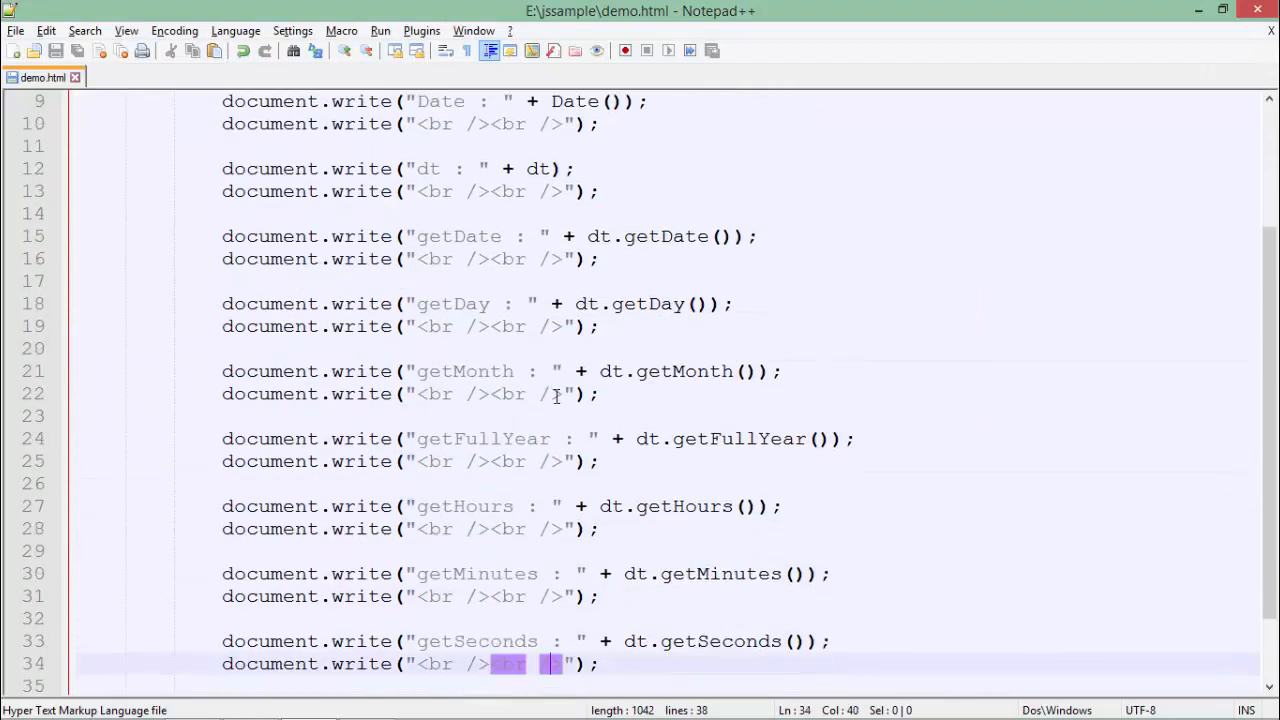
scroll("down", 3)
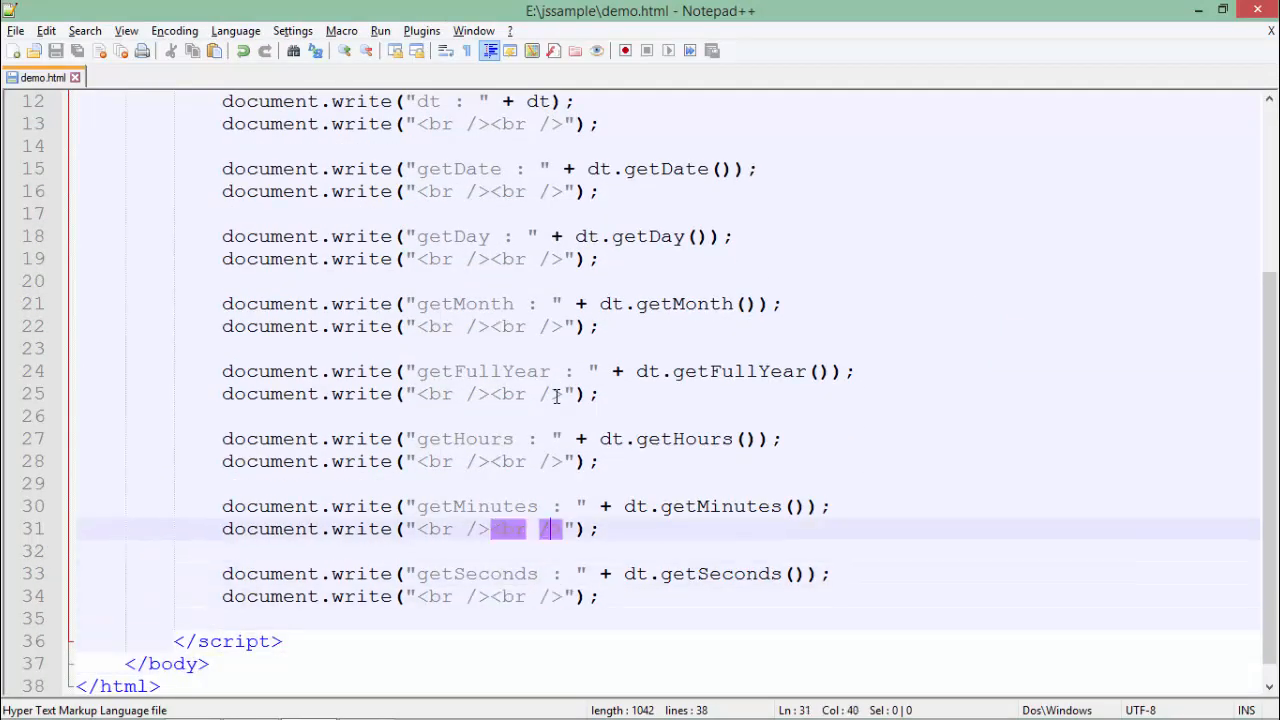
left_click(520, 460)
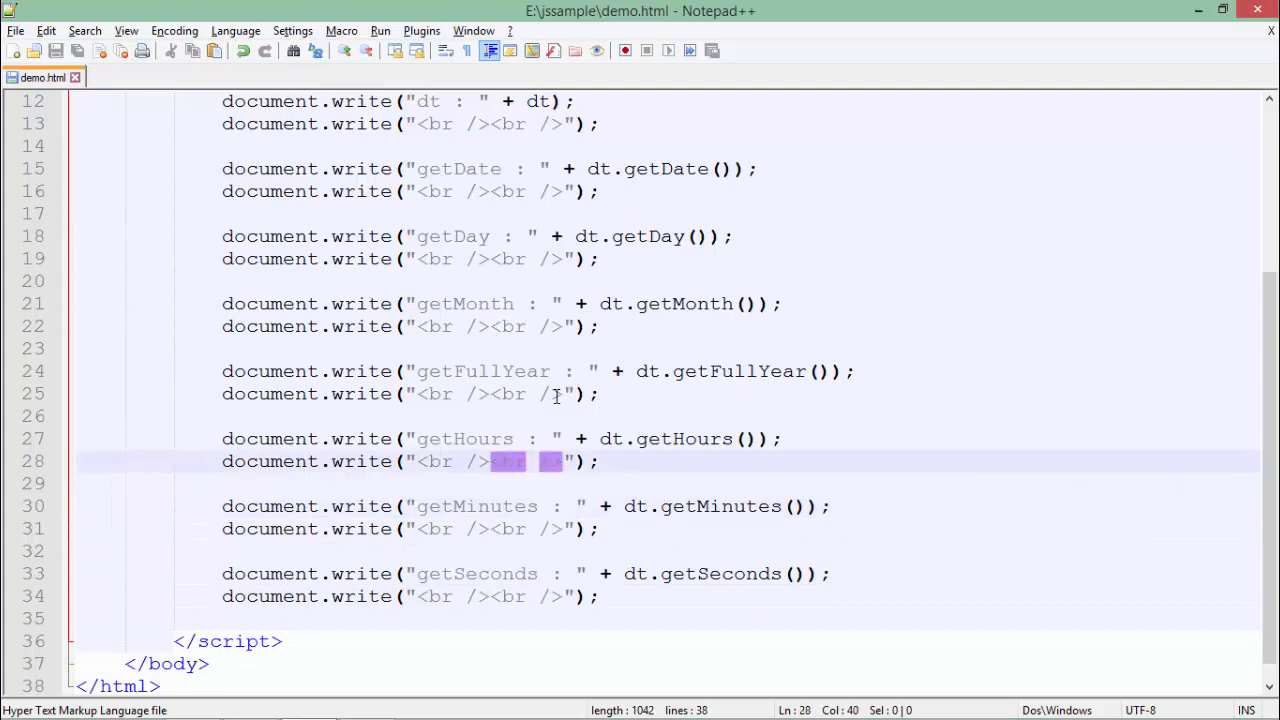